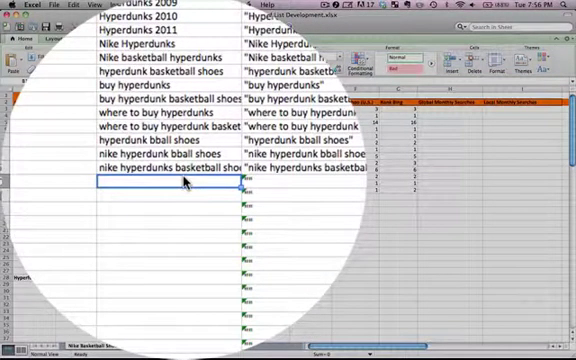
Step: Follow the Google Traffic Estimator search result through to the AdWords Traffic Estimator page
type("asgaslgk")
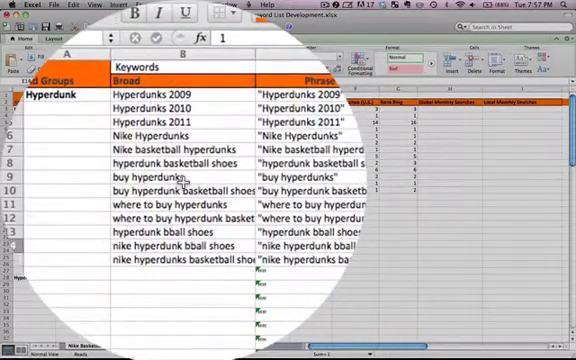
scroll("right", 3)
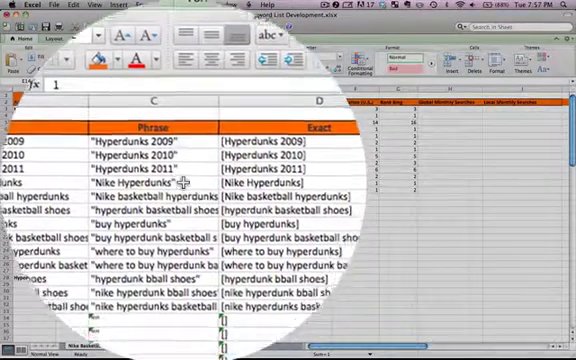
scroll("down", 3)
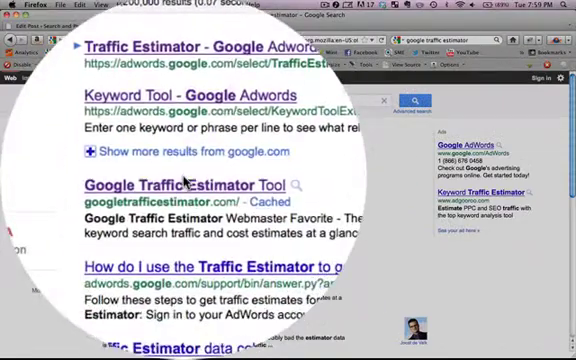
left_click(192, 184)
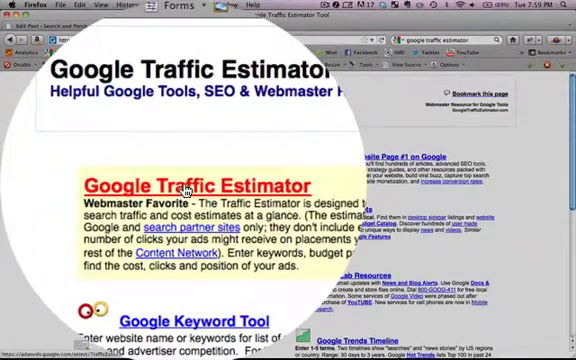
left_click(196, 186)
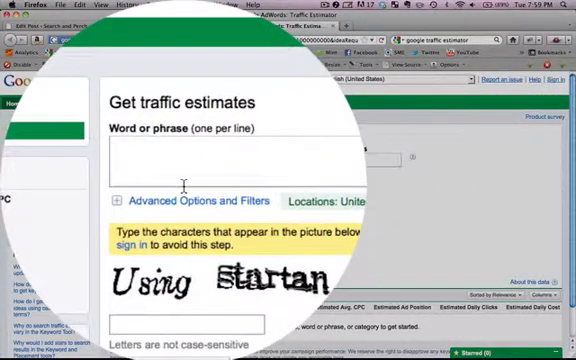
Step: Paste the Hyperdunk keyword list into the 'Word or phrase' box
scroll("down", 3)
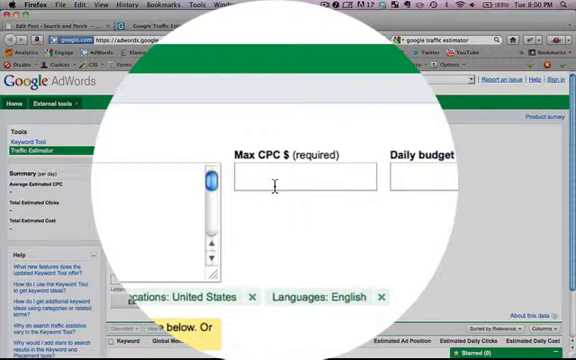
Step: Set Max CPC to 1.5 and enter the captcha words 'using startan'
type("1.5")
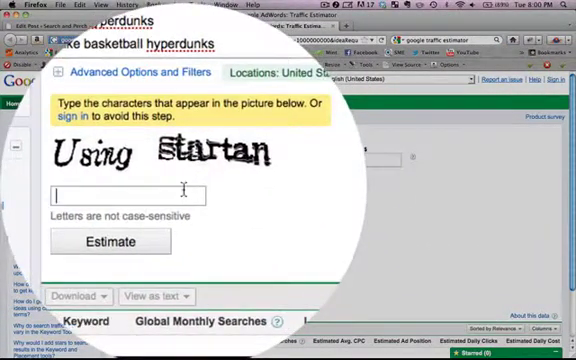
type("using")
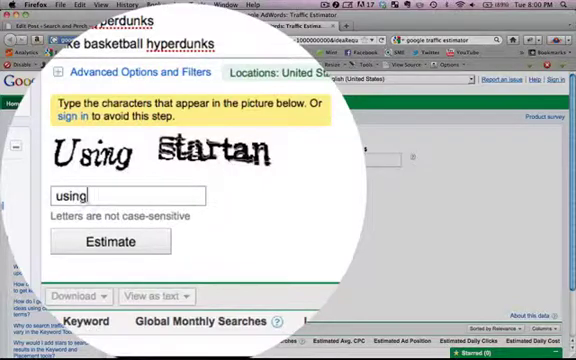
type("startan")
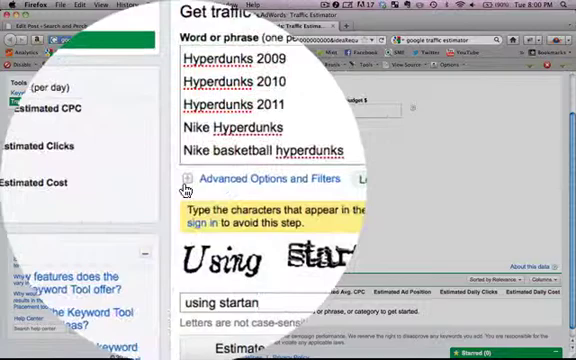
Step: Under Advanced Options and Filters, set the keyword match type to Broad
left_click(184, 184)
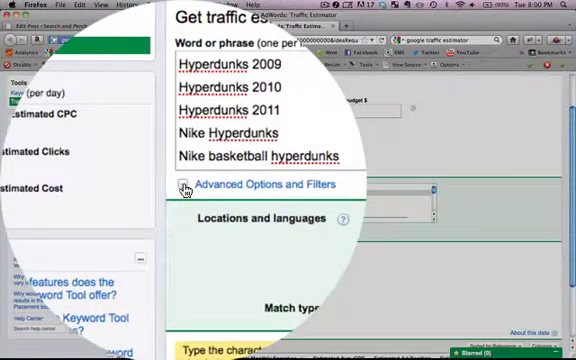
scroll("down", 3)
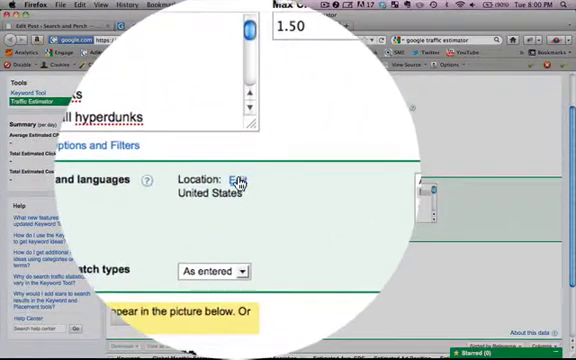
left_click(238, 180)
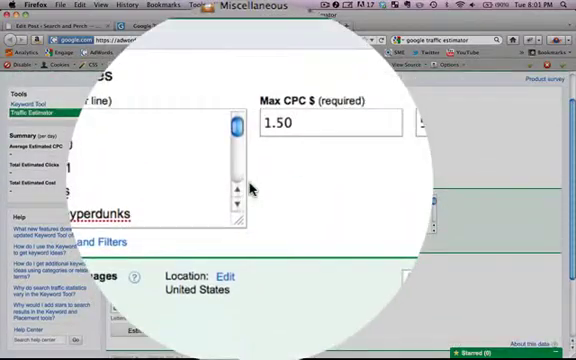
scroll("down", 3)
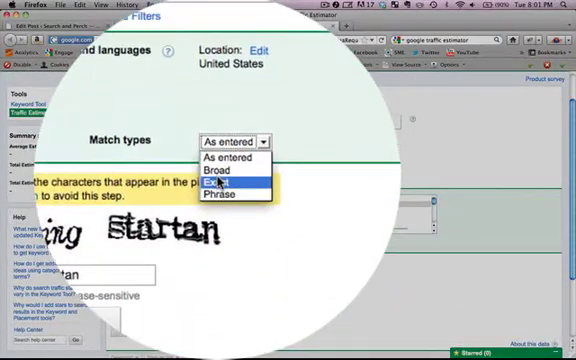
mouse_move(230, 172)
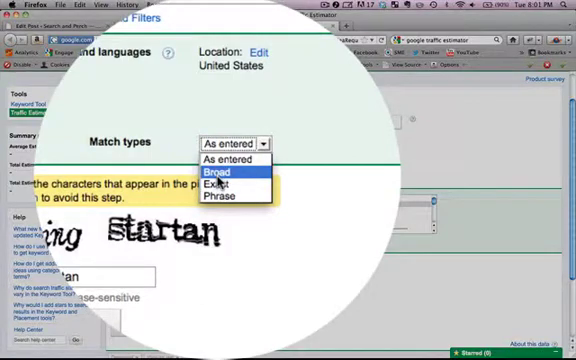
mouse_move(228, 184)
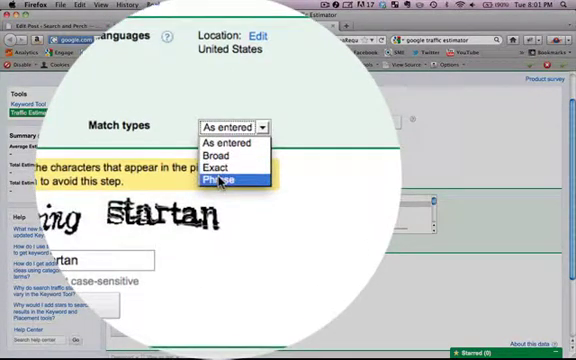
mouse_move(224, 176)
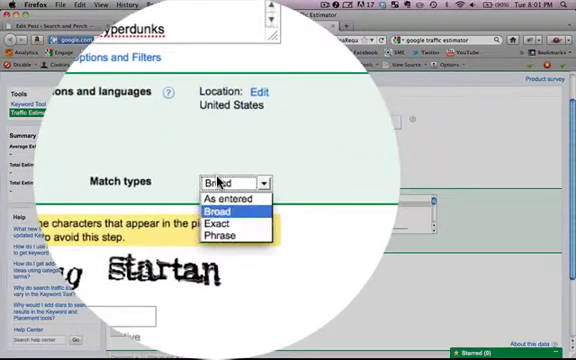
left_click(236, 198)
type("using startan")
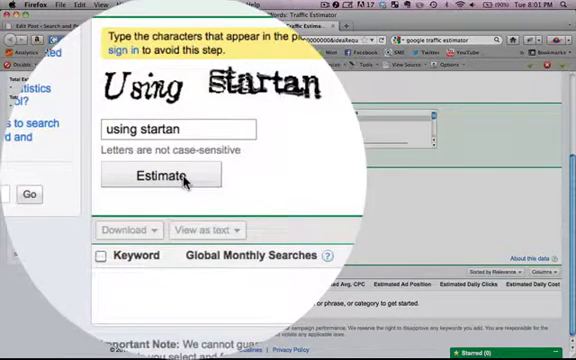
Step: Run Estimate to get CPC, ad position and daily clicks for the Hyperdunk keywords
left_click(164, 176)
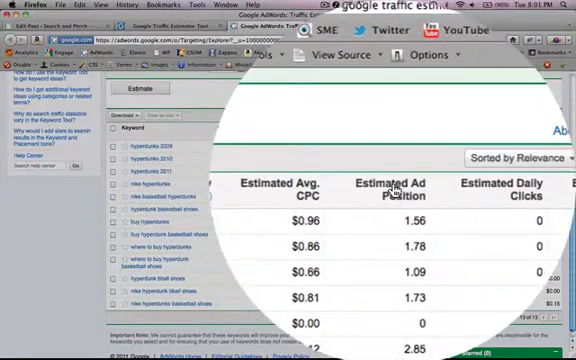
scroll("right", 3)
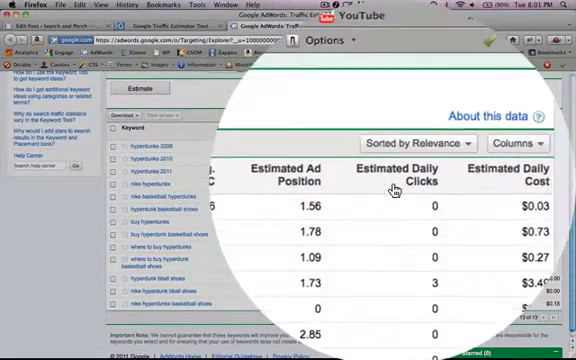
scroll("down", 3)
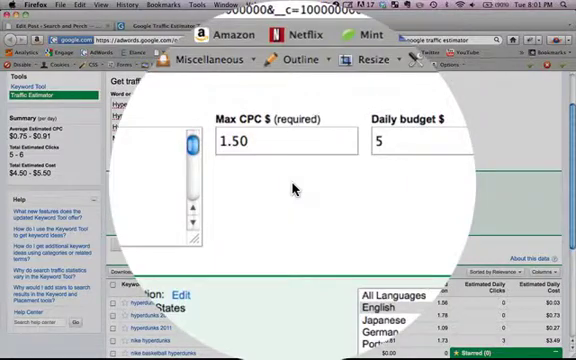
scroll("down", 3)
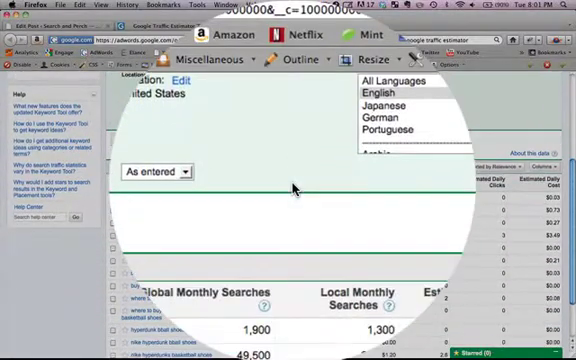
scroll("down", 3)
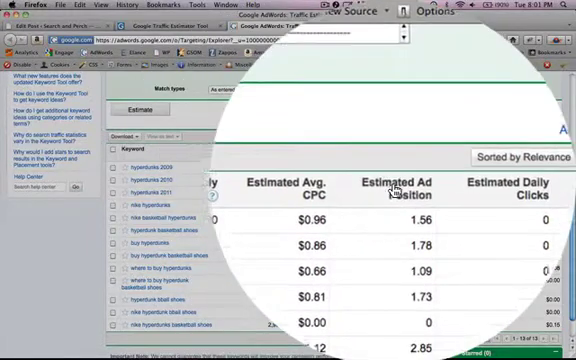
scroll("down", 3)
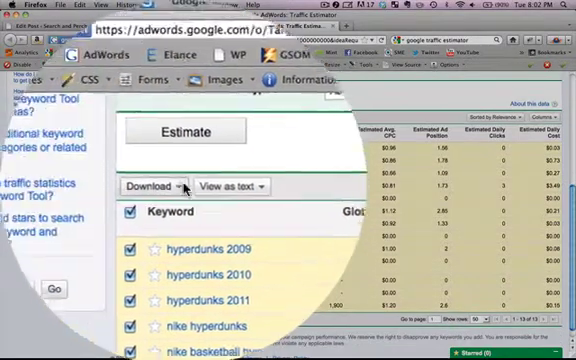
Step: Download all 13 keyword estimates as CSV for Excel and save the file to disk
left_click(160, 160)
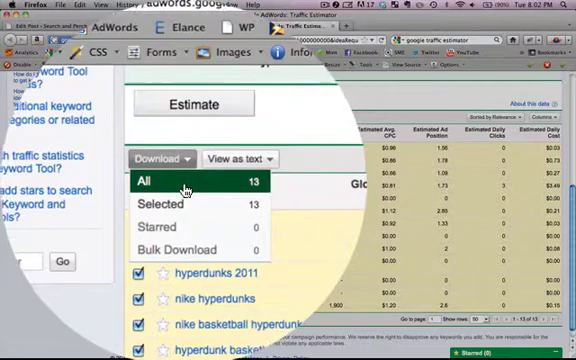
mouse_move(180, 188)
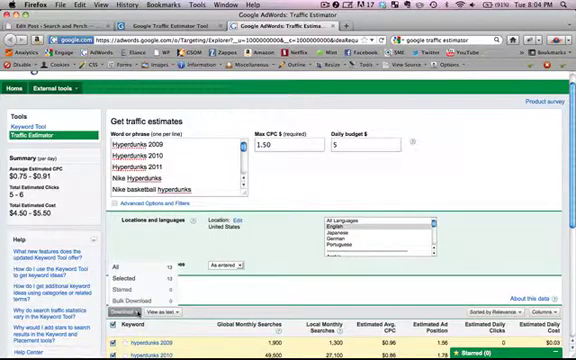
left_click(130, 262)
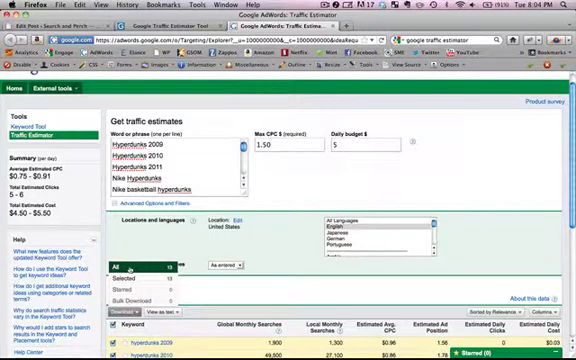
left_click(128, 312)
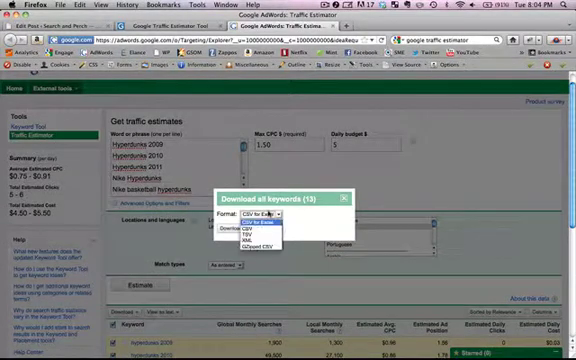
left_click(244, 216)
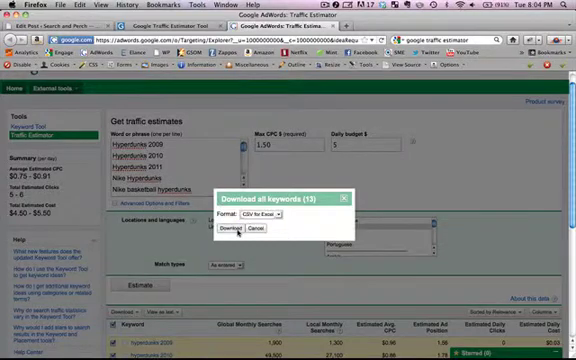
left_click(232, 224)
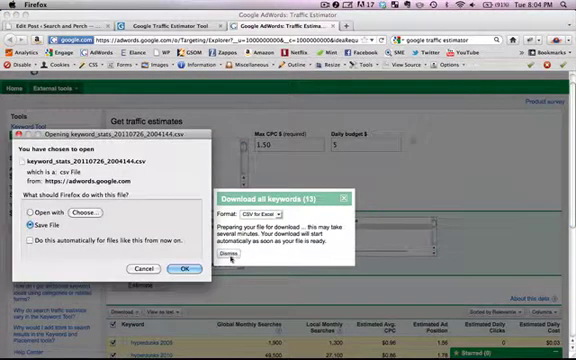
left_click(188, 270)
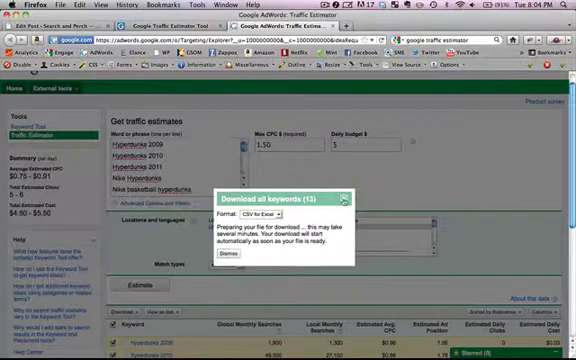
left_click(230, 256)
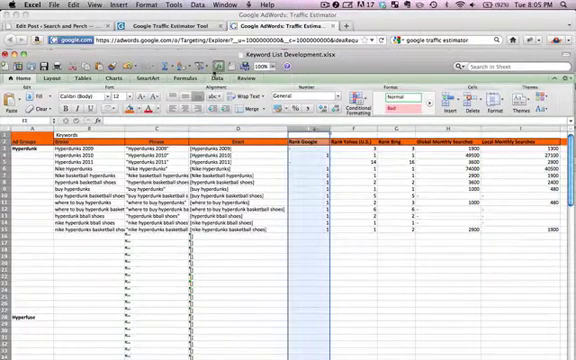
Step: Go to Excel's Data tools to work the search volume columns into the keyword list
left_click(210, 8)
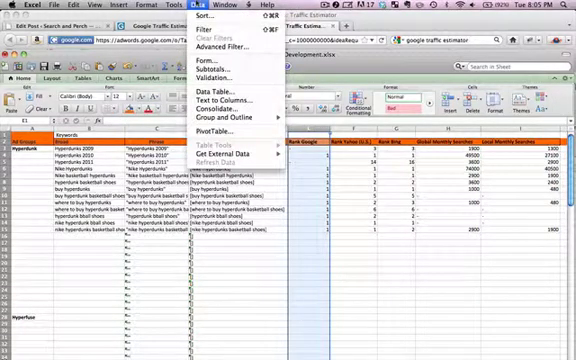